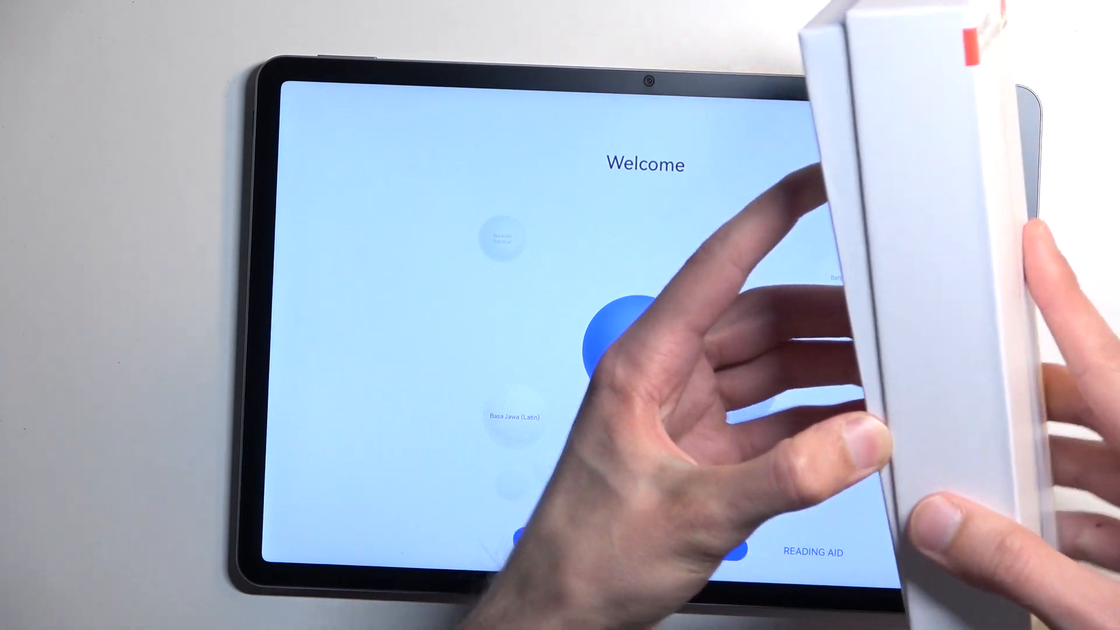
pyautogui.click(611, 322)
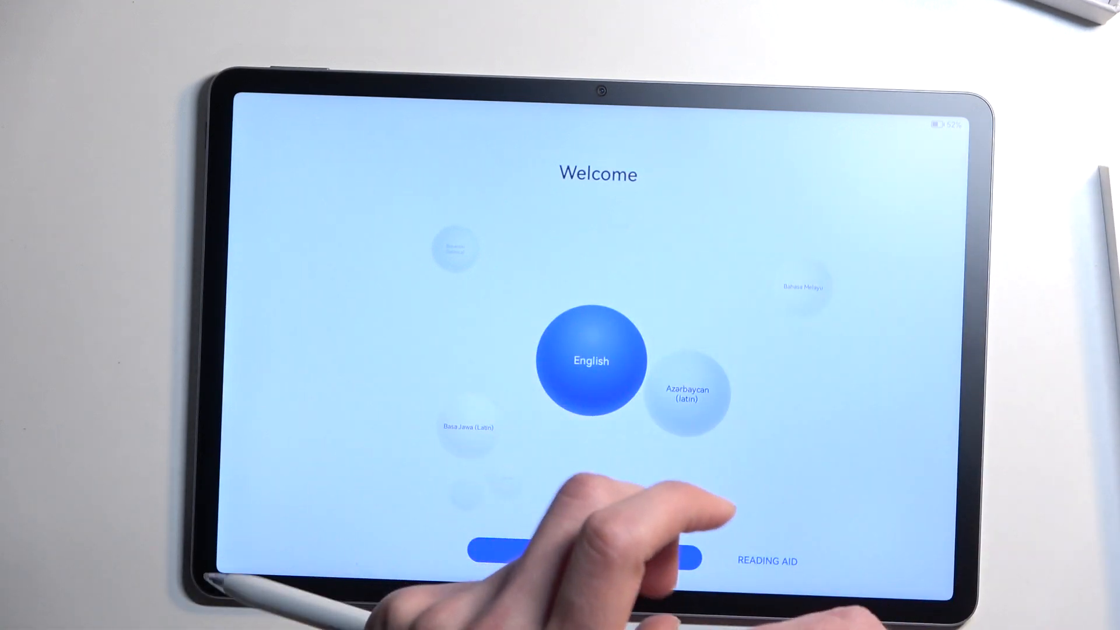
pyautogui.click(579, 546)
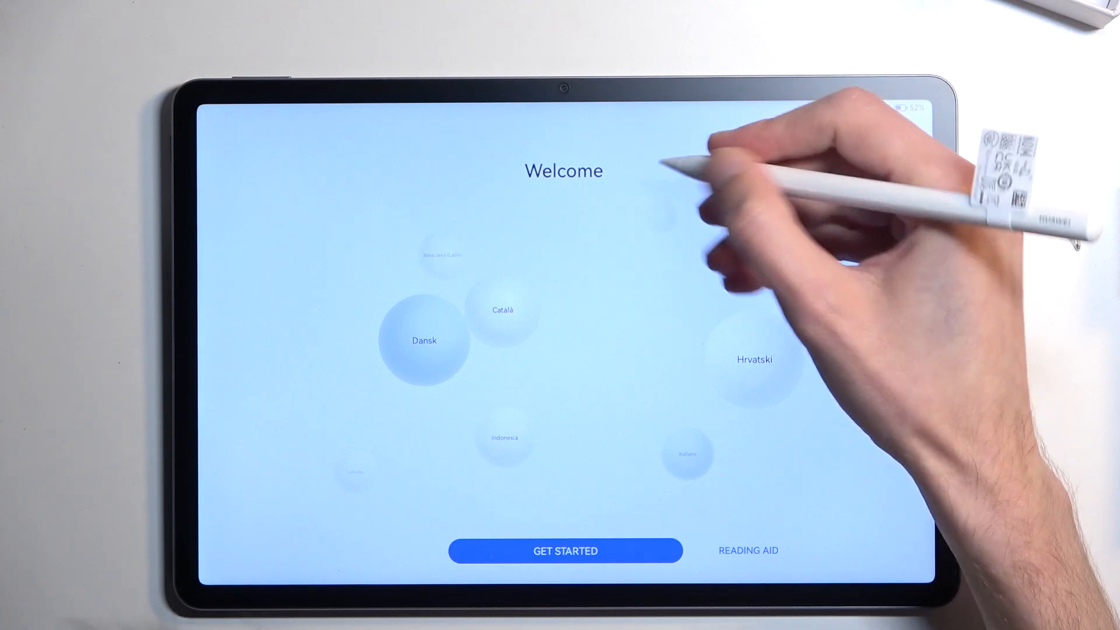
pyautogui.click(564, 312)
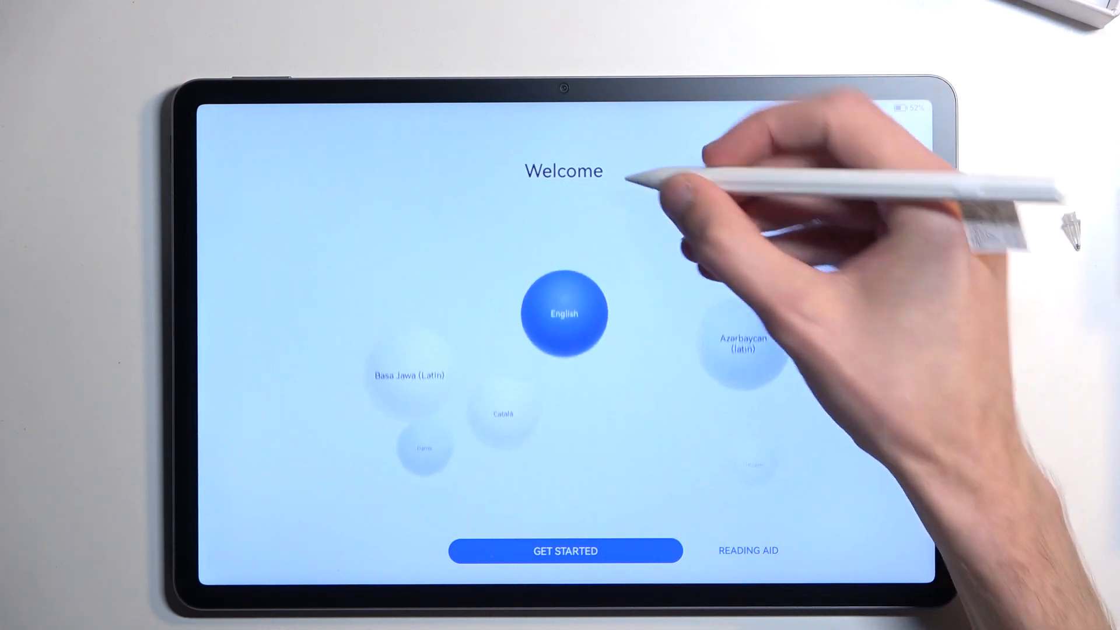